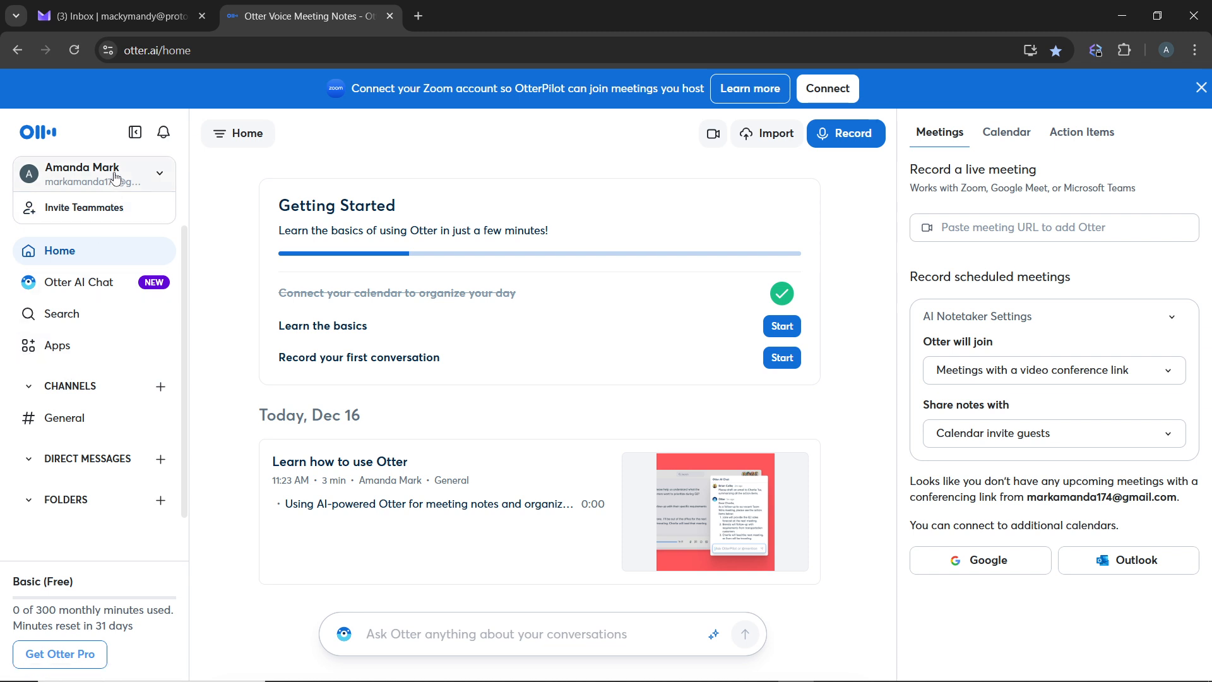
Open the account menu from the profile name in the left sidebar
{"action": "left_click", "coordinate": [95, 173]}
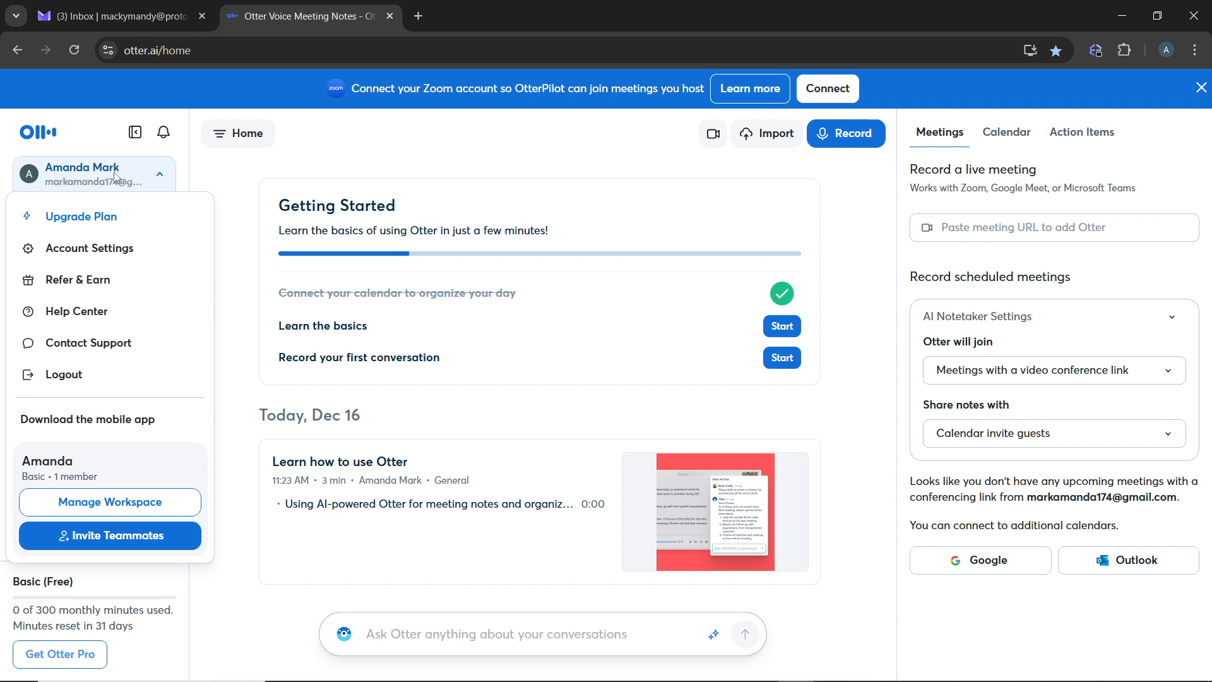
{"action": "mouse_move", "coordinate": [102, 289]}
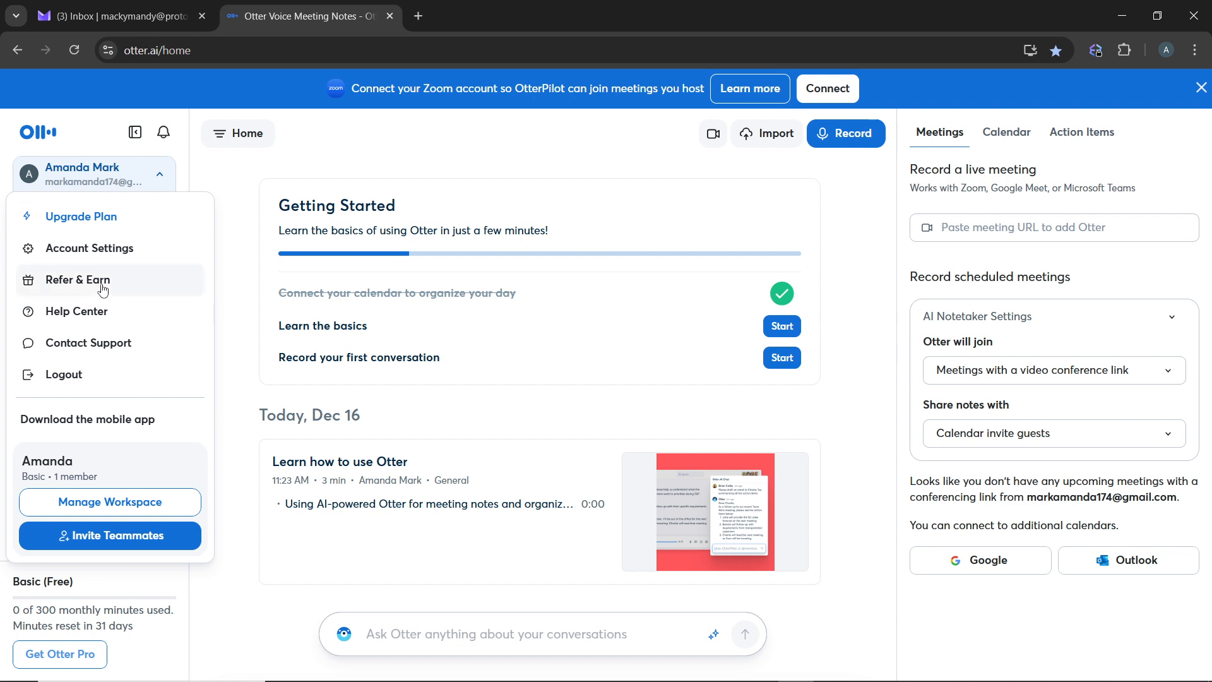
Open Account Settings on the General page with profile and default language options
{"action": "left_click", "coordinate": [89, 247]}
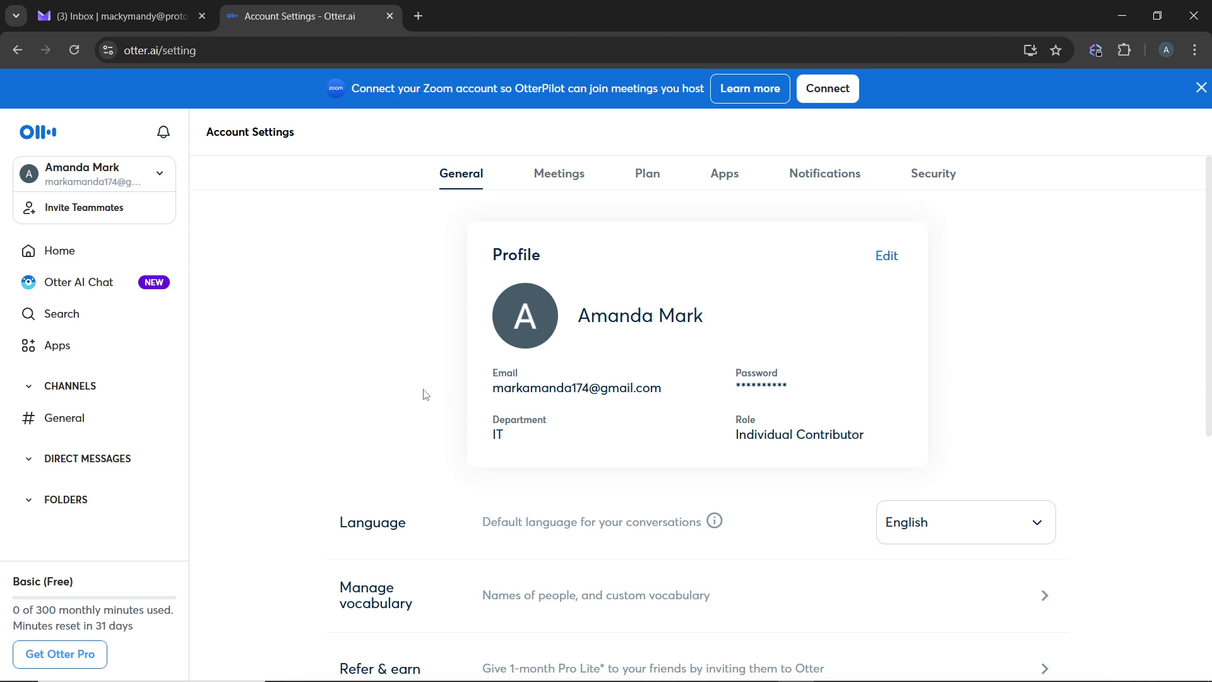
{"action": "mouse_move", "coordinate": [468, 177]}
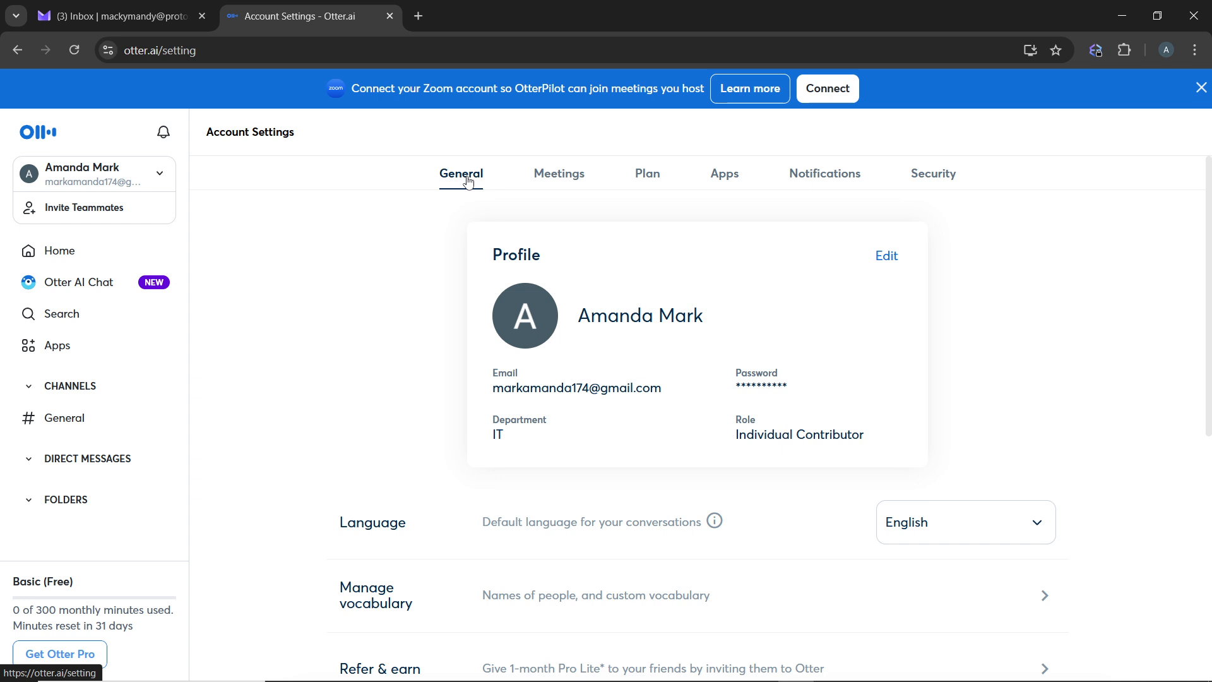
{"action": "mouse_move", "coordinate": [652, 418]}
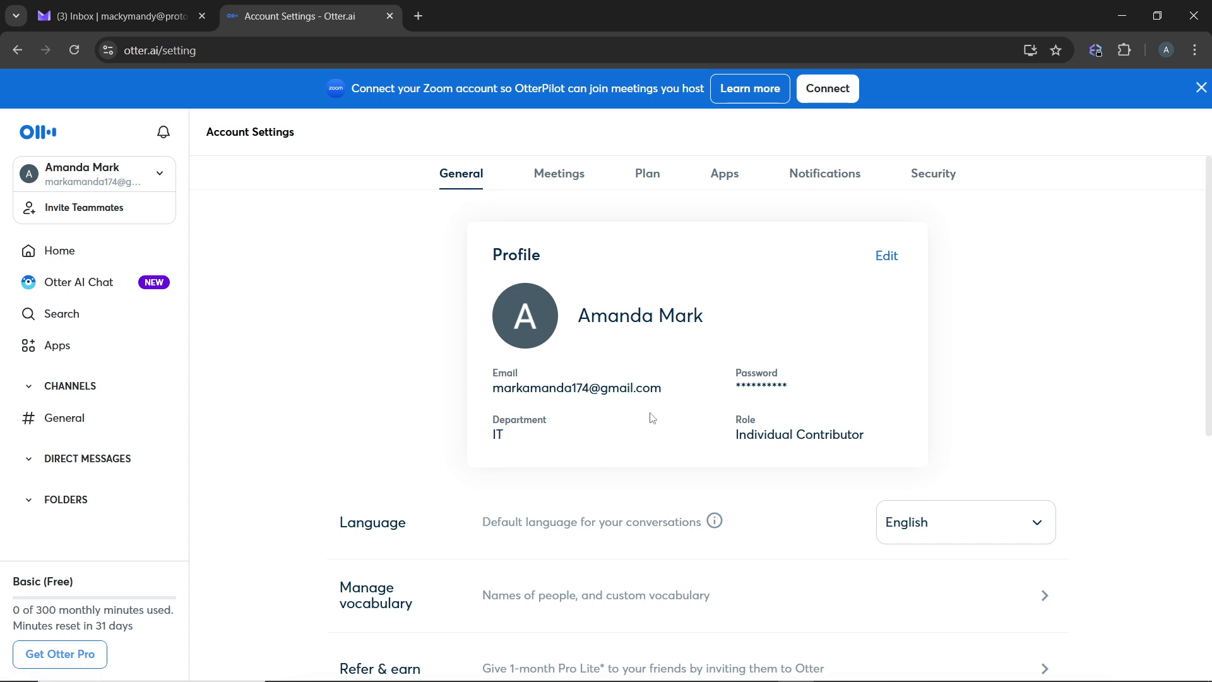
{"action": "scroll", "scroll_direction": "down", "scroll_amount": 3}
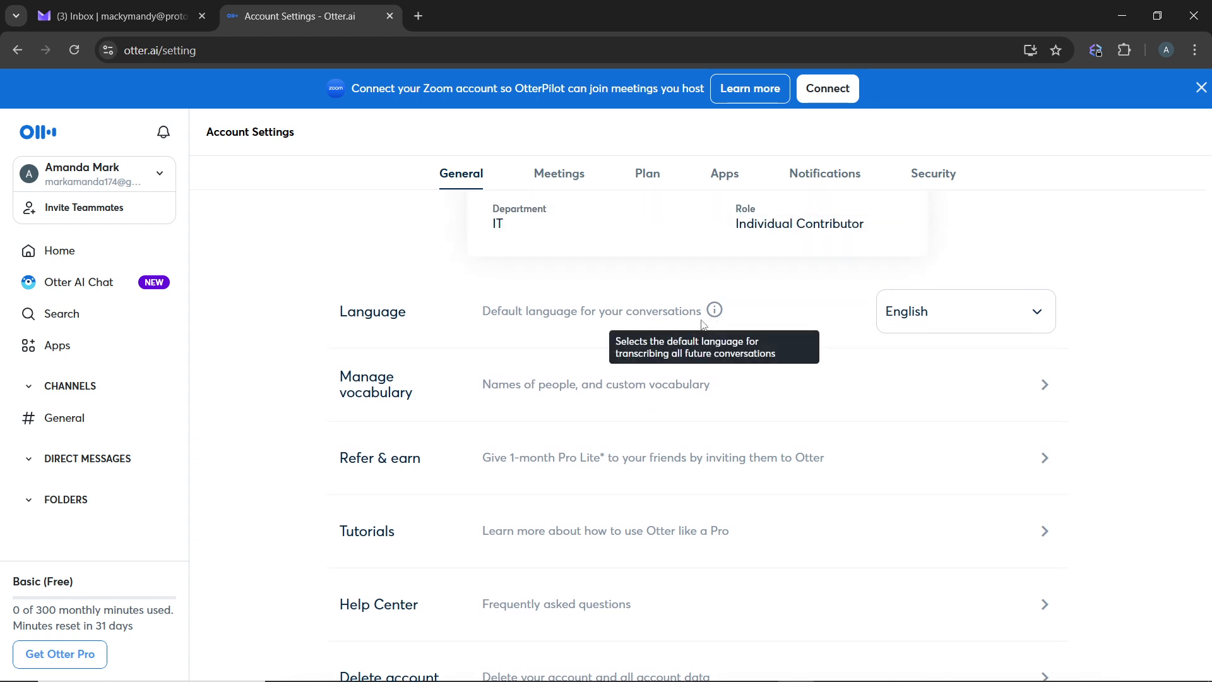
{"action": "mouse_move", "coordinate": [972, 313]}
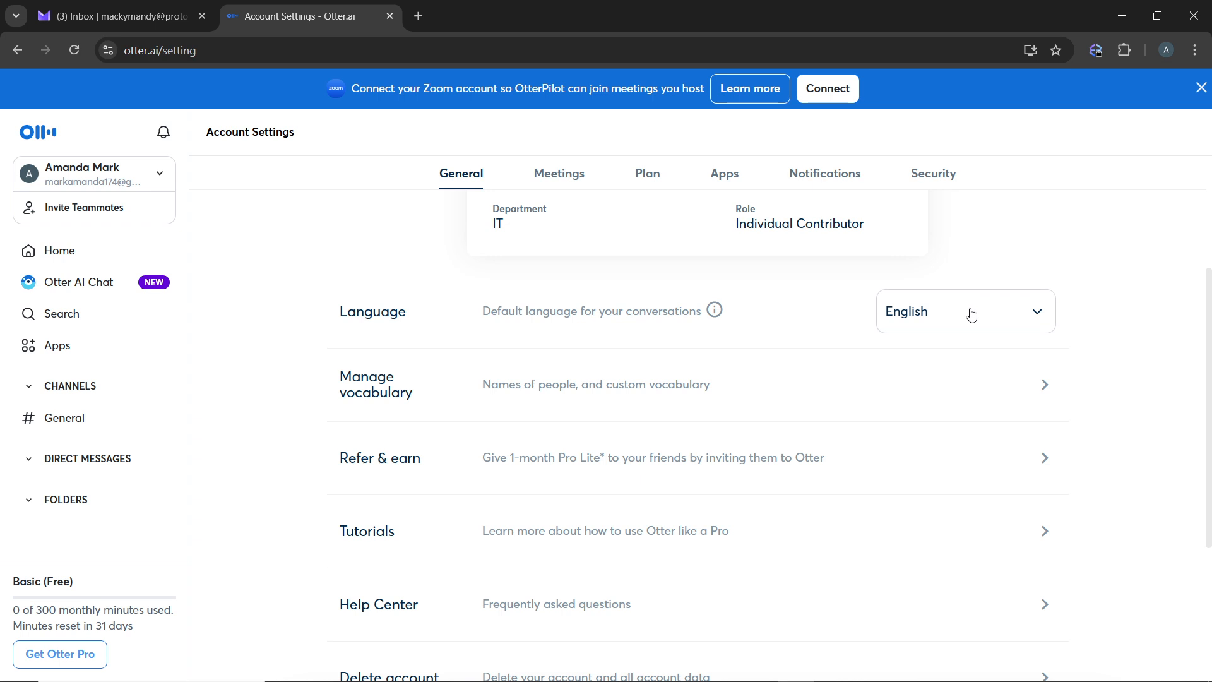
{"action": "left_click", "coordinate": [970, 310]}
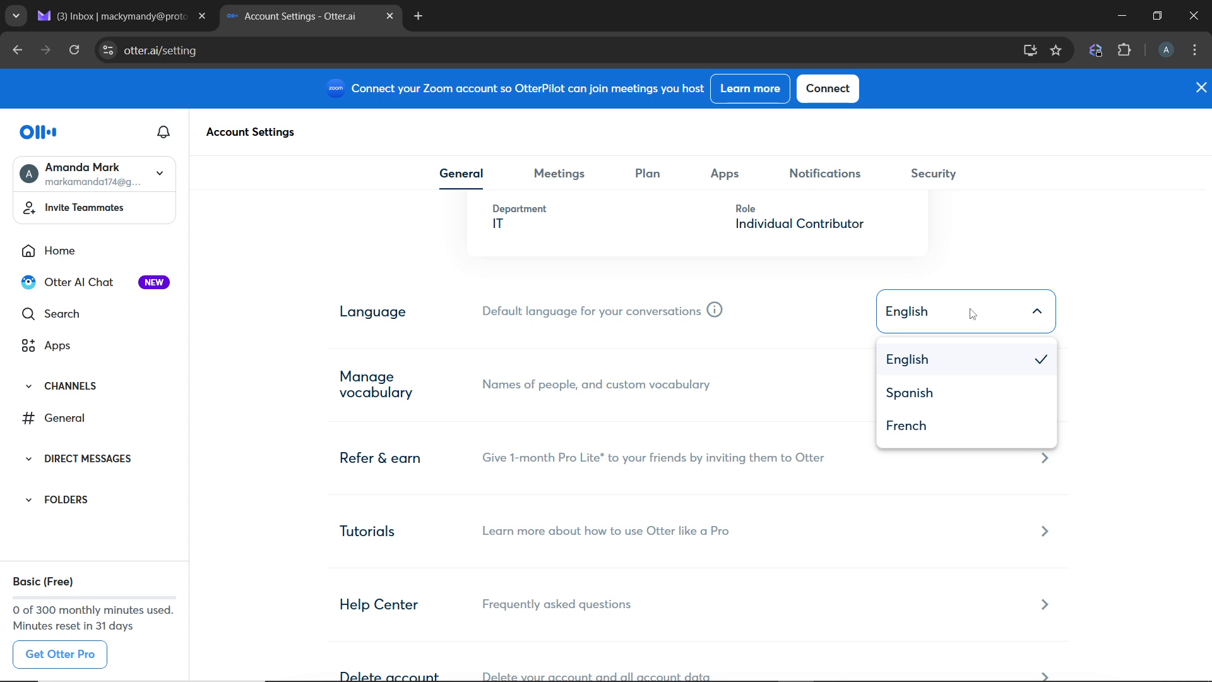
{"action": "mouse_move", "coordinate": [1003, 441]}
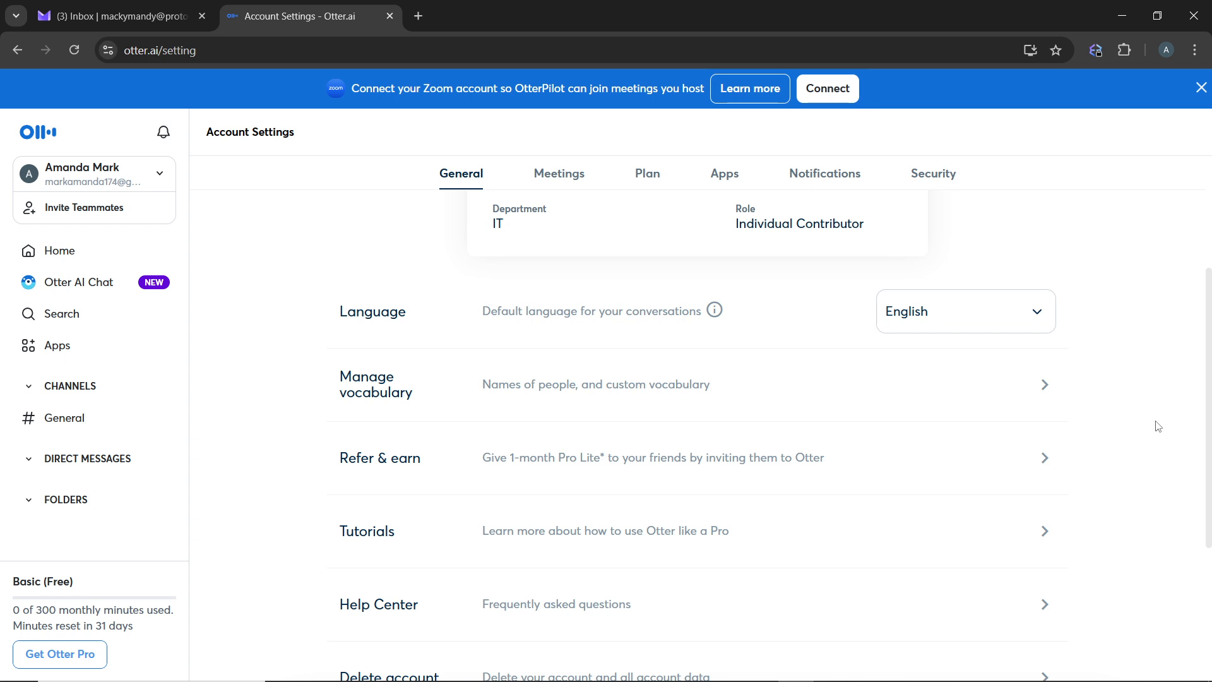
{"action": "mouse_move", "coordinate": [296, 278]}
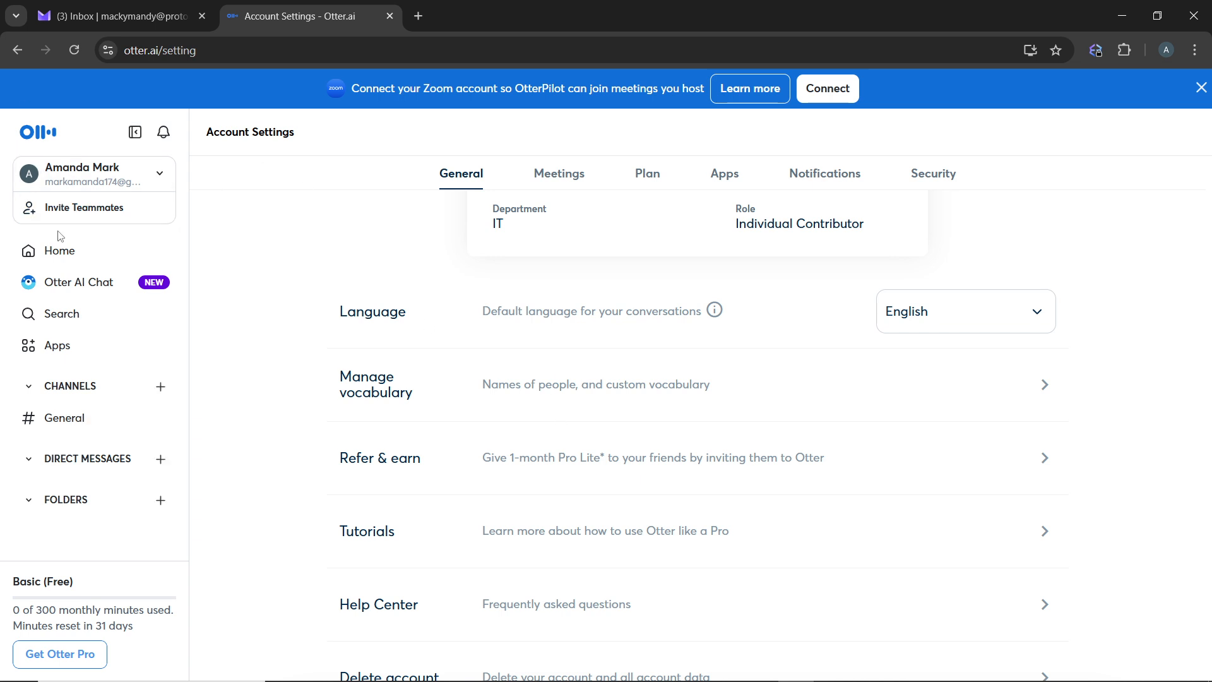
Return to the Home page with the Getting Started checklist and recent conversations
{"action": "left_click", "coordinate": [60, 251]}
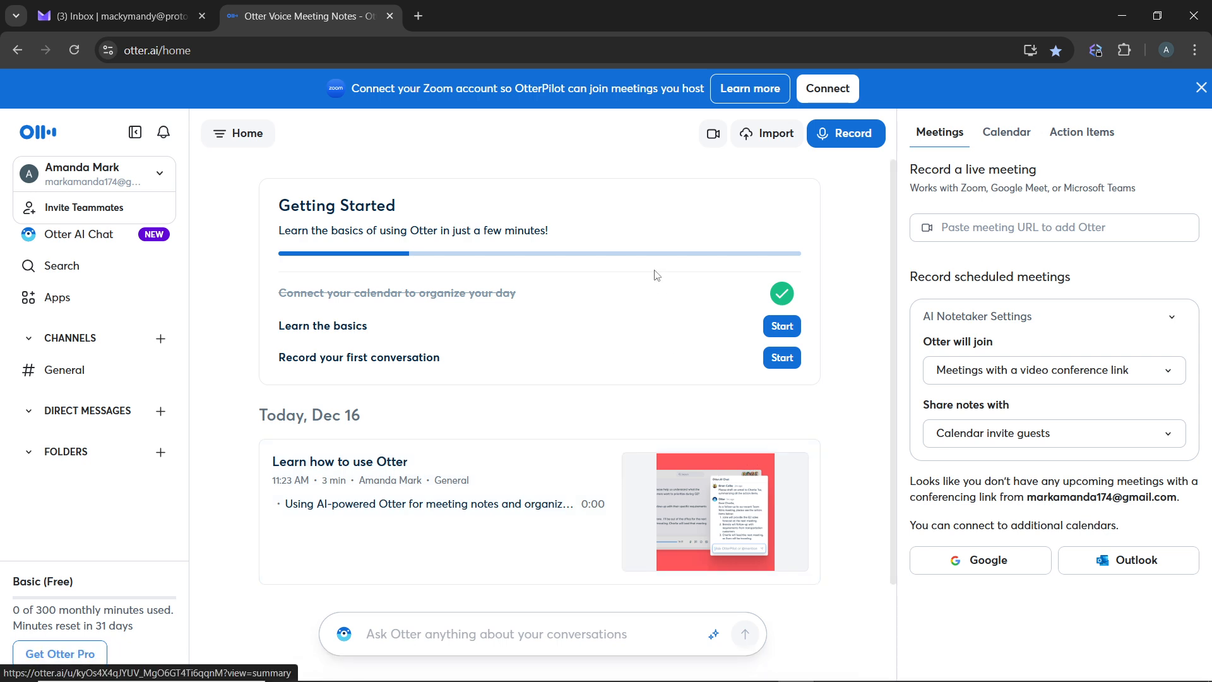
{"action": "mouse_move", "coordinate": [652, 269]}
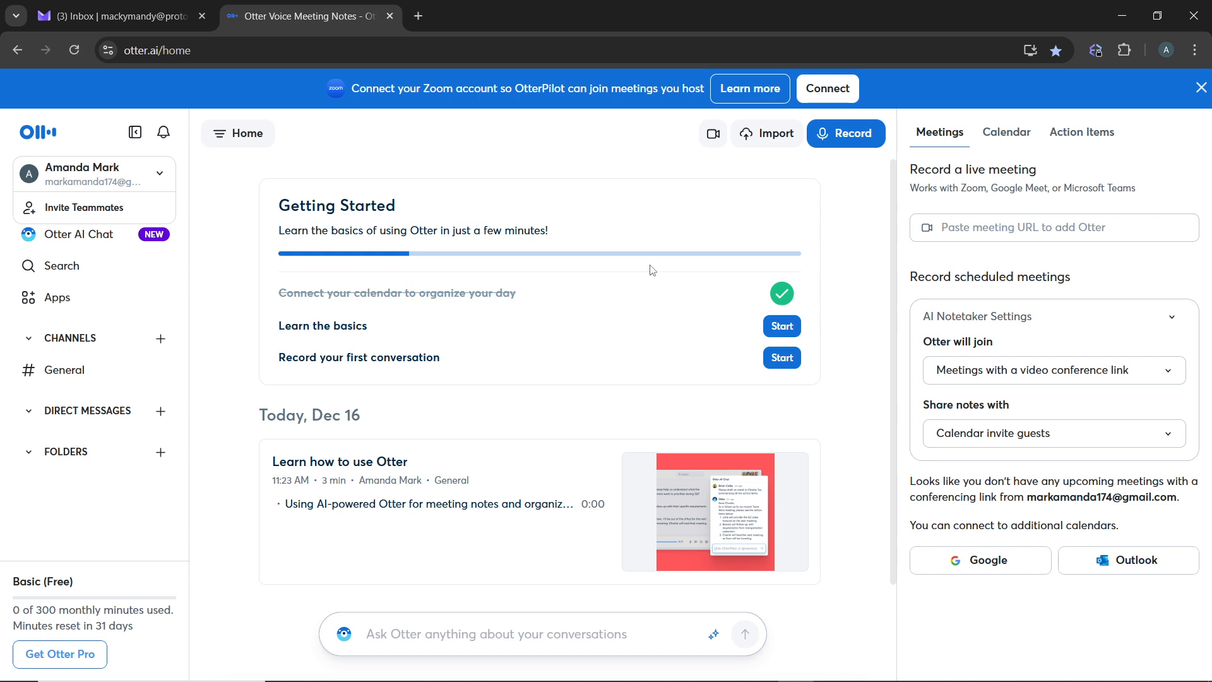
{"action": "mouse_move", "coordinate": [638, 207]}
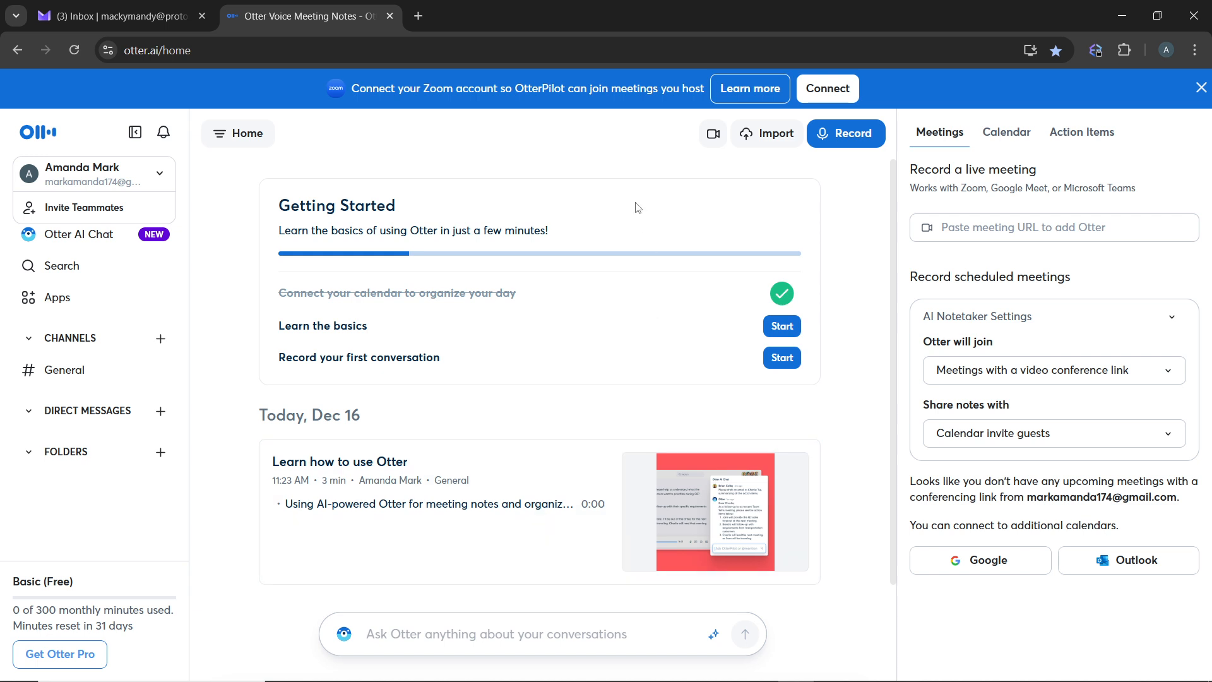